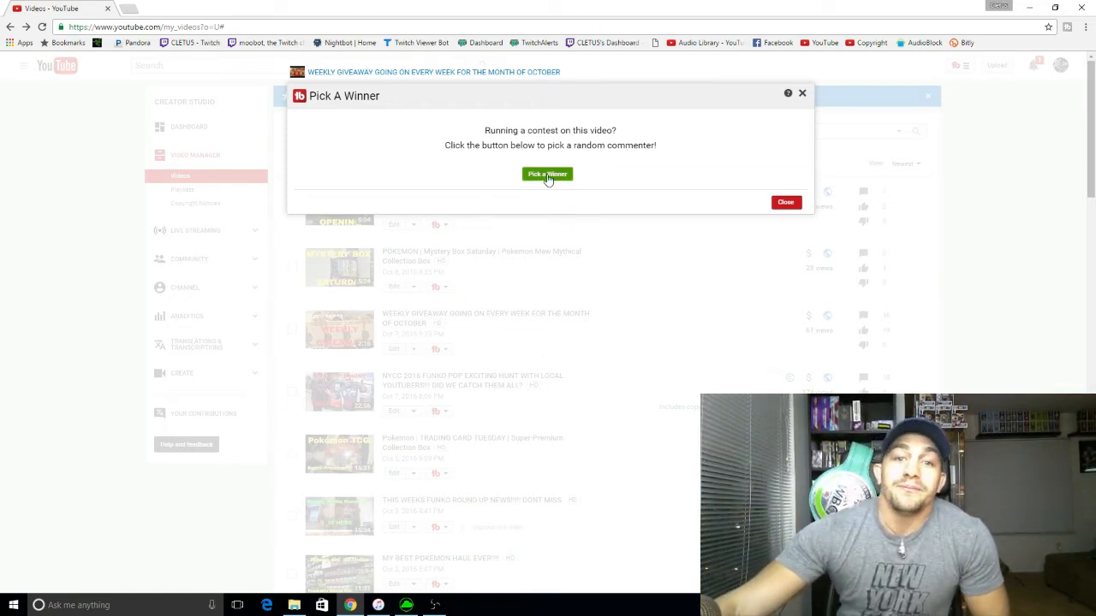
Draw a random commenter as the giveaway winner, then dismiss the Pick A Winner dialog
click(548, 174)
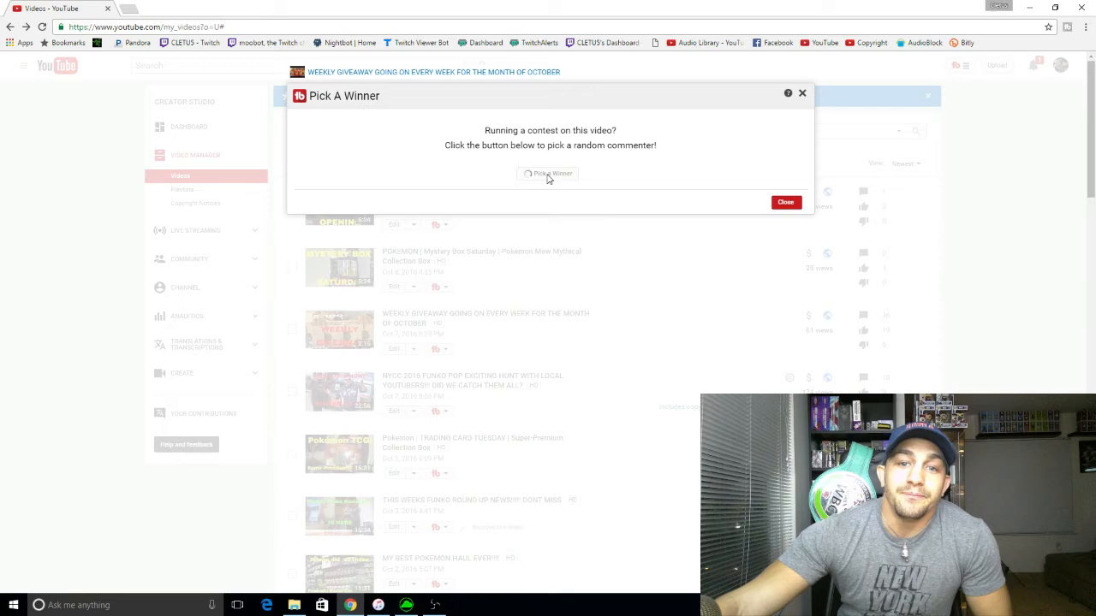
click(548, 175)
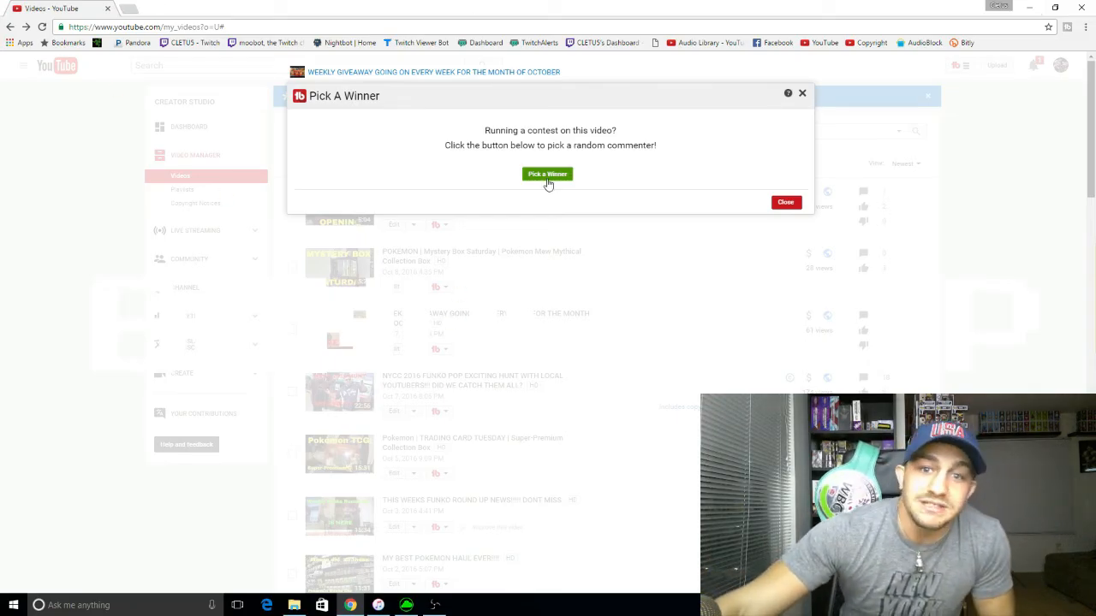
click(548, 174)
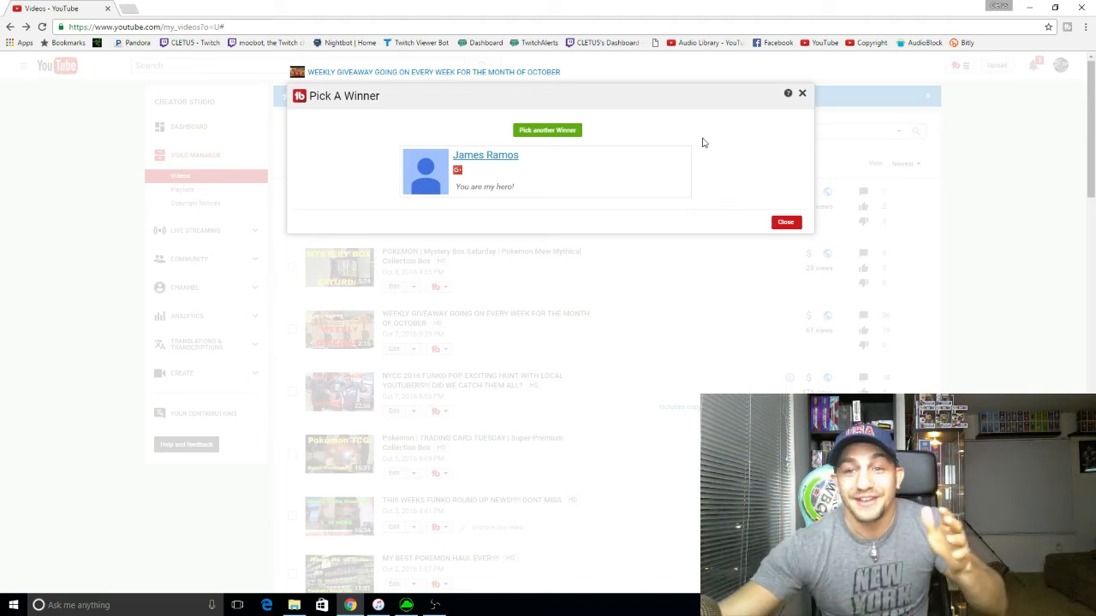
click(784, 222)
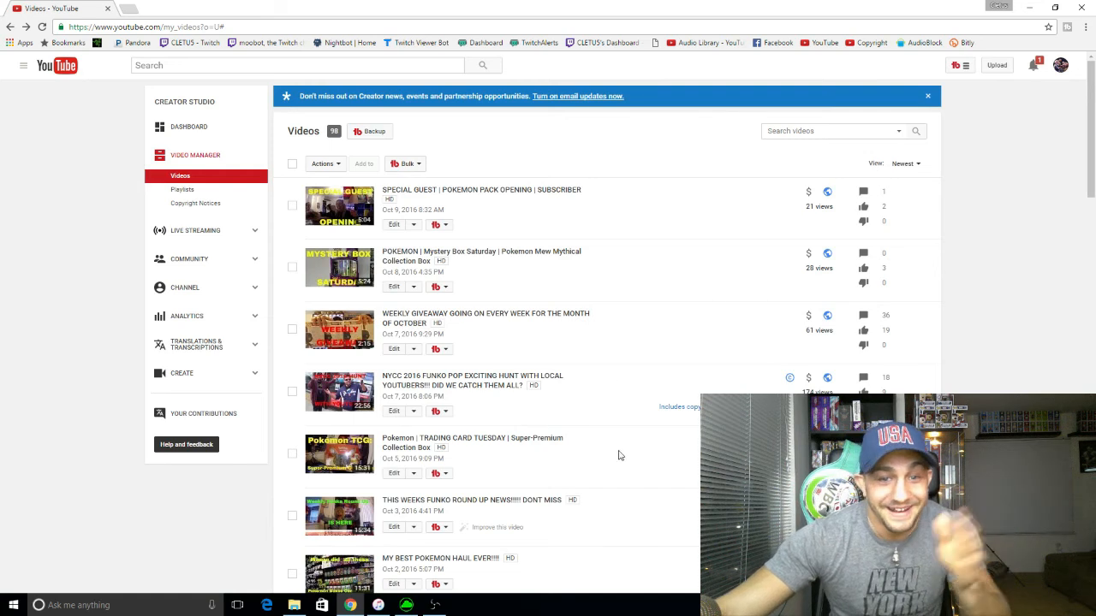
mouse_move(585, 342)
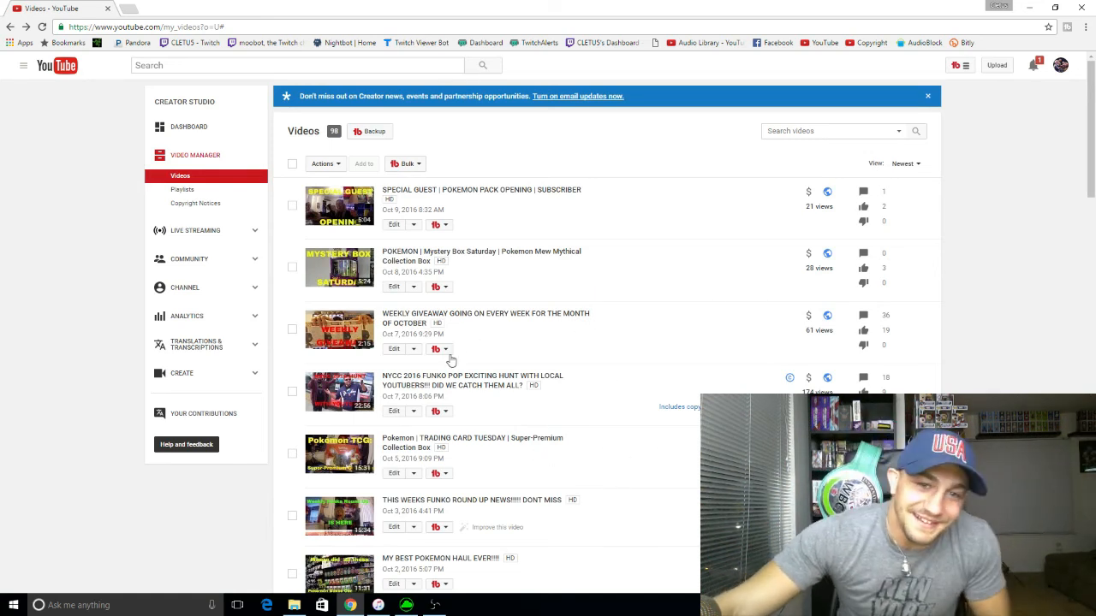
Reopen TubeBuddy's Pick Winner tool from the Tools tab under the weekly October giveaway video
click(445, 349)
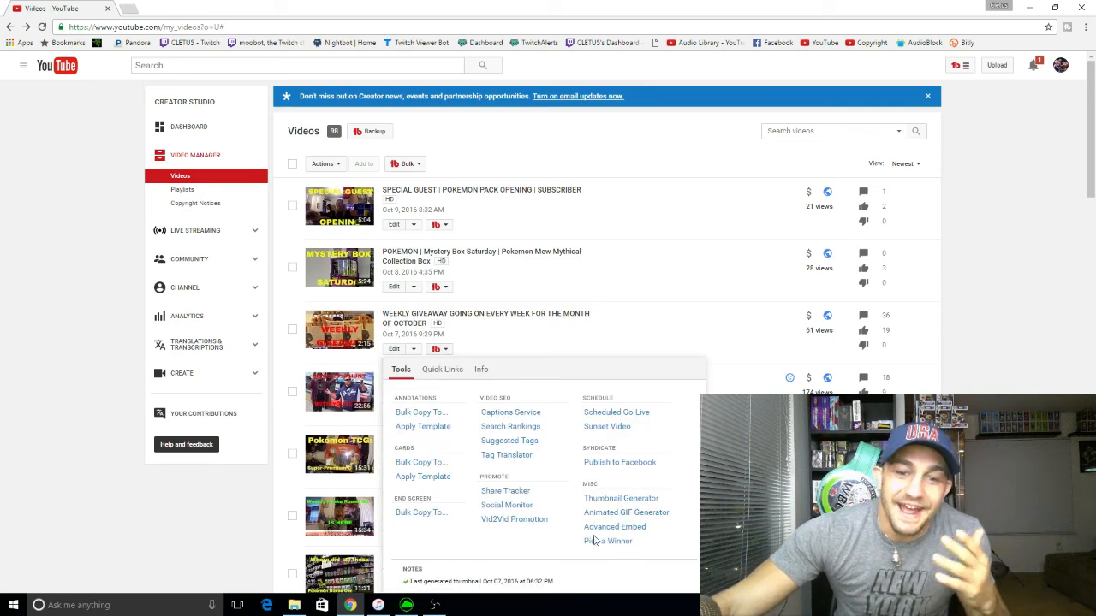
click(608, 540)
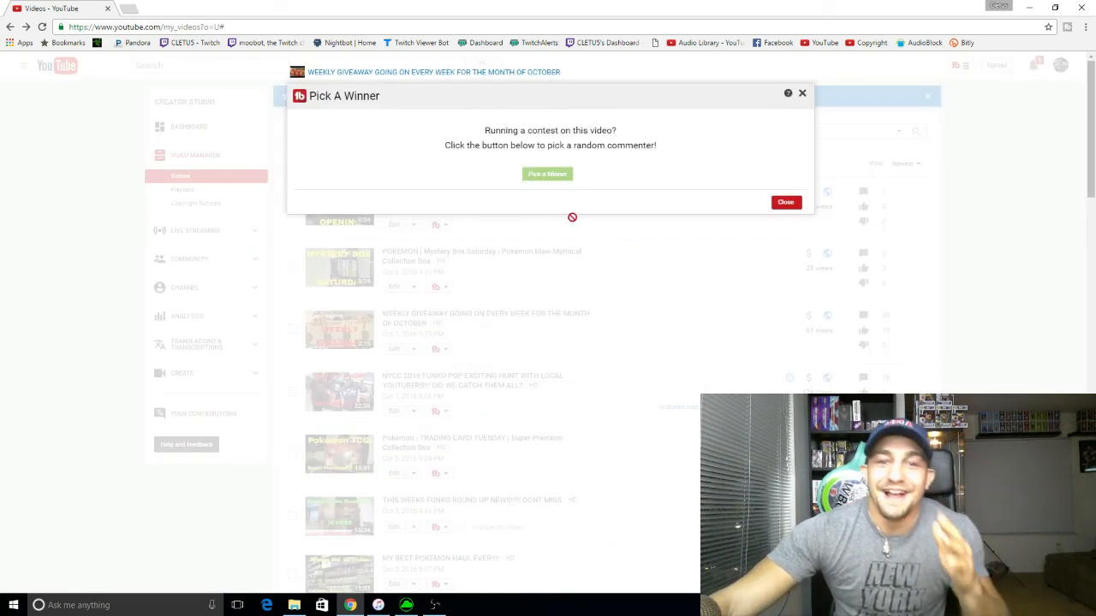